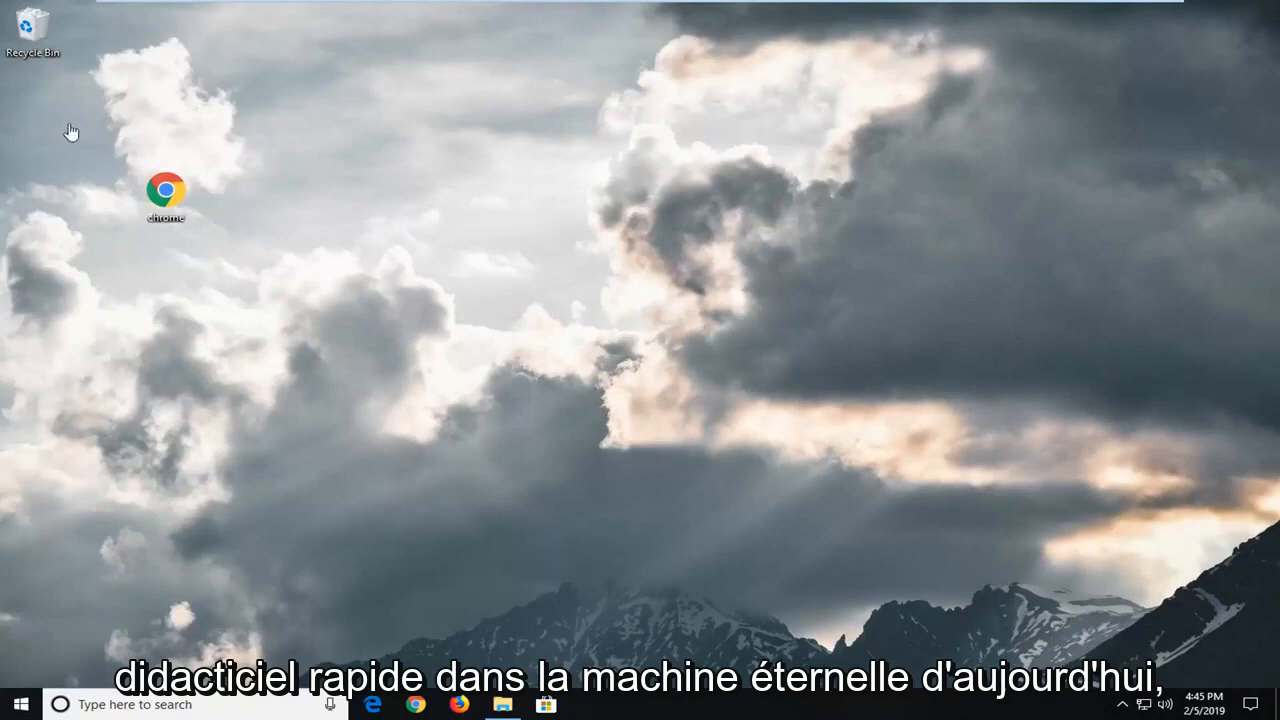
pyautogui.moveTo(104, 156)
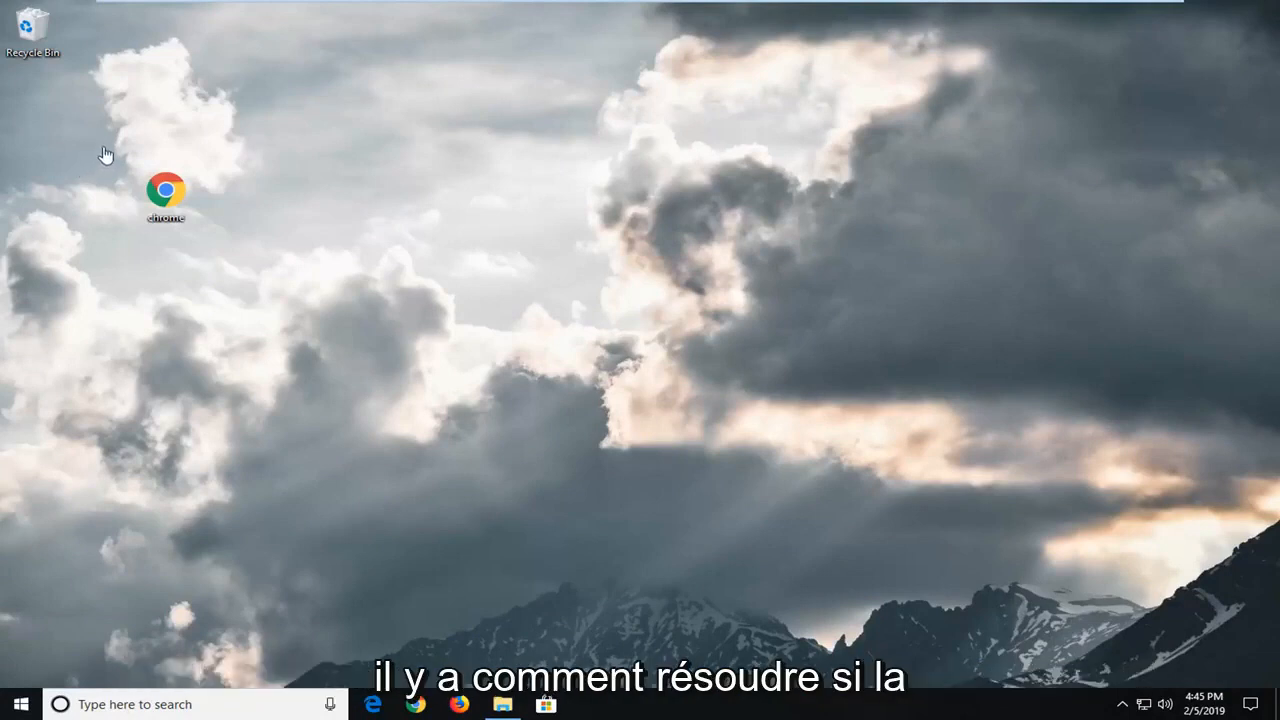
pyautogui.moveTo(120, 152)
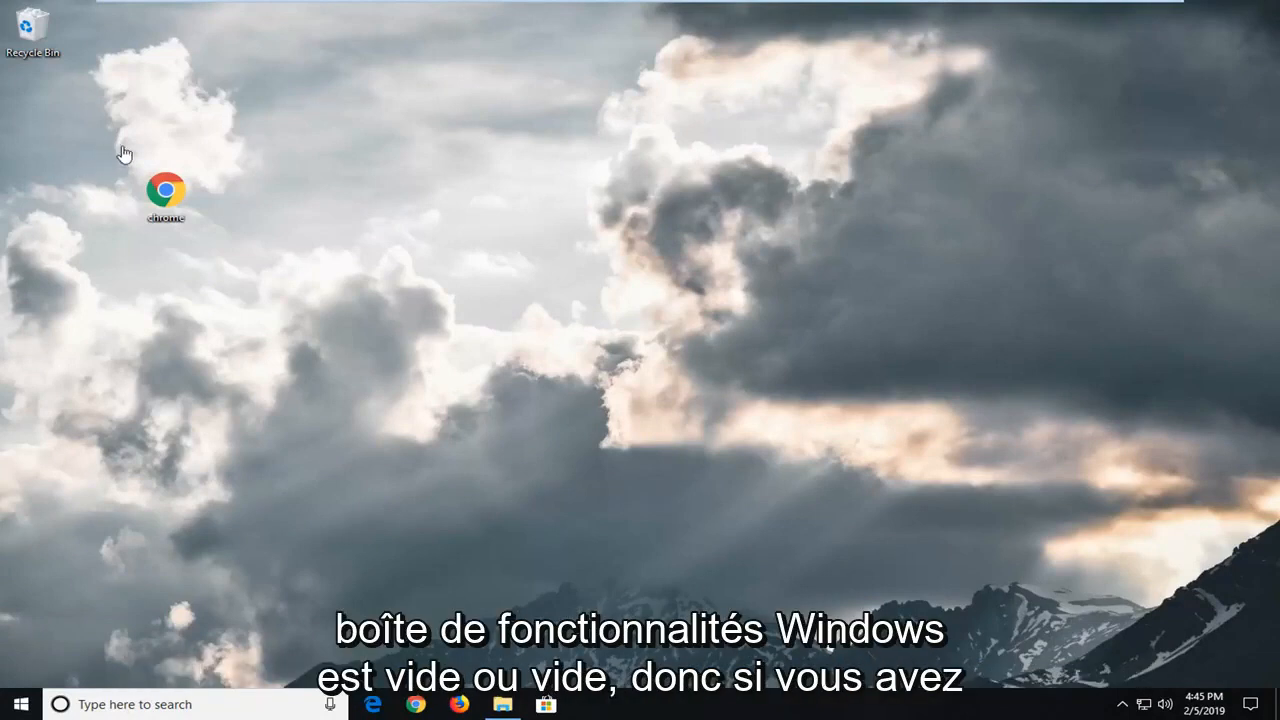
pyautogui.moveTo(736, 570)
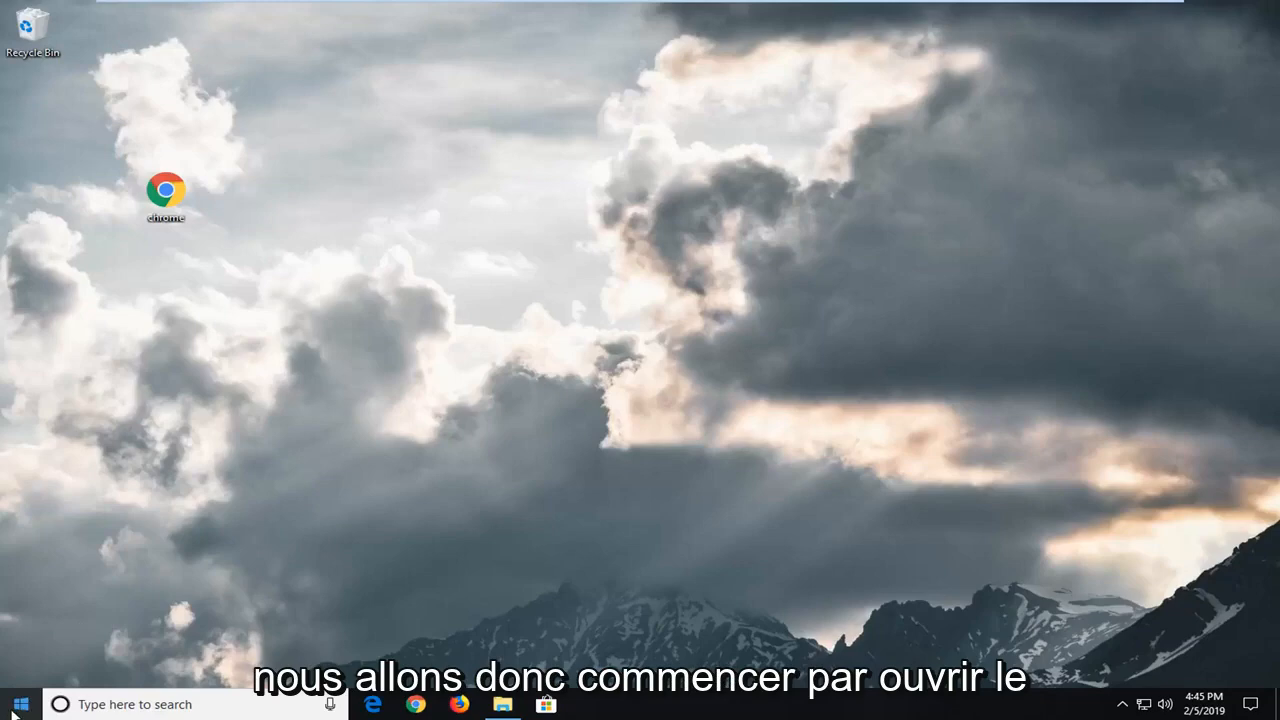
# - Search 'services' from Start to launch the Services console
pyautogui.click(18, 704)
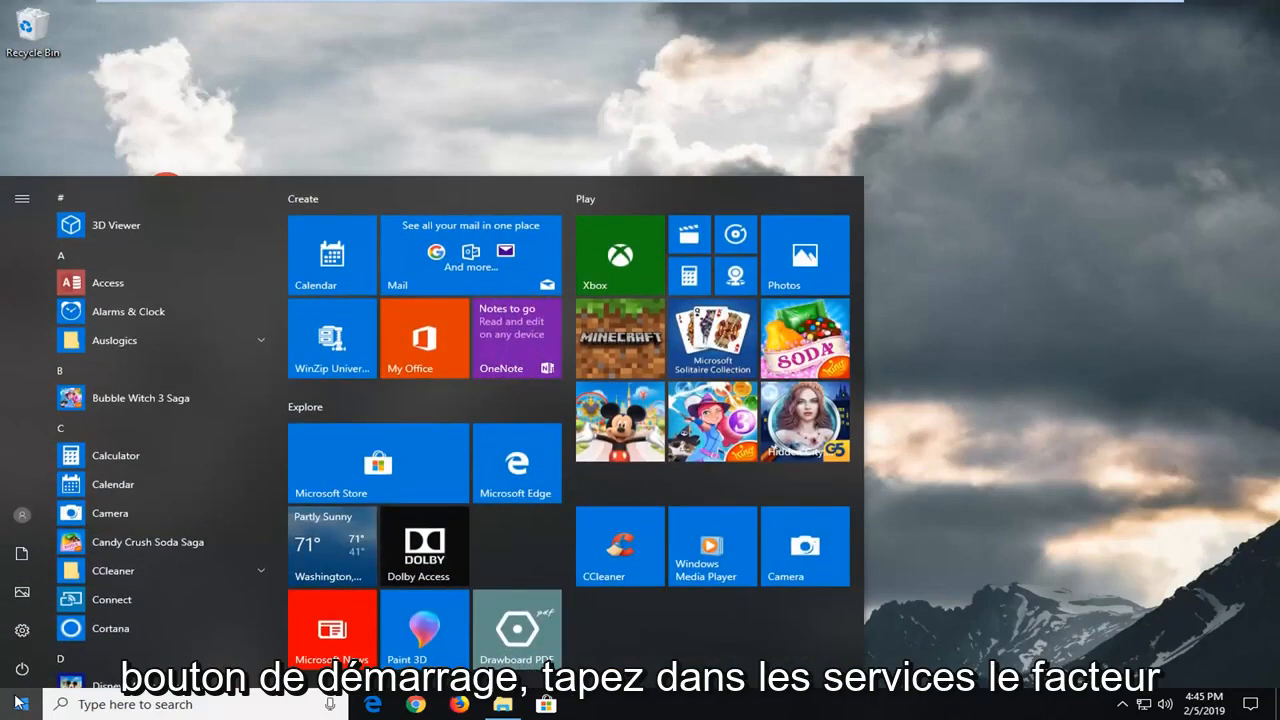
pyautogui.write('services')
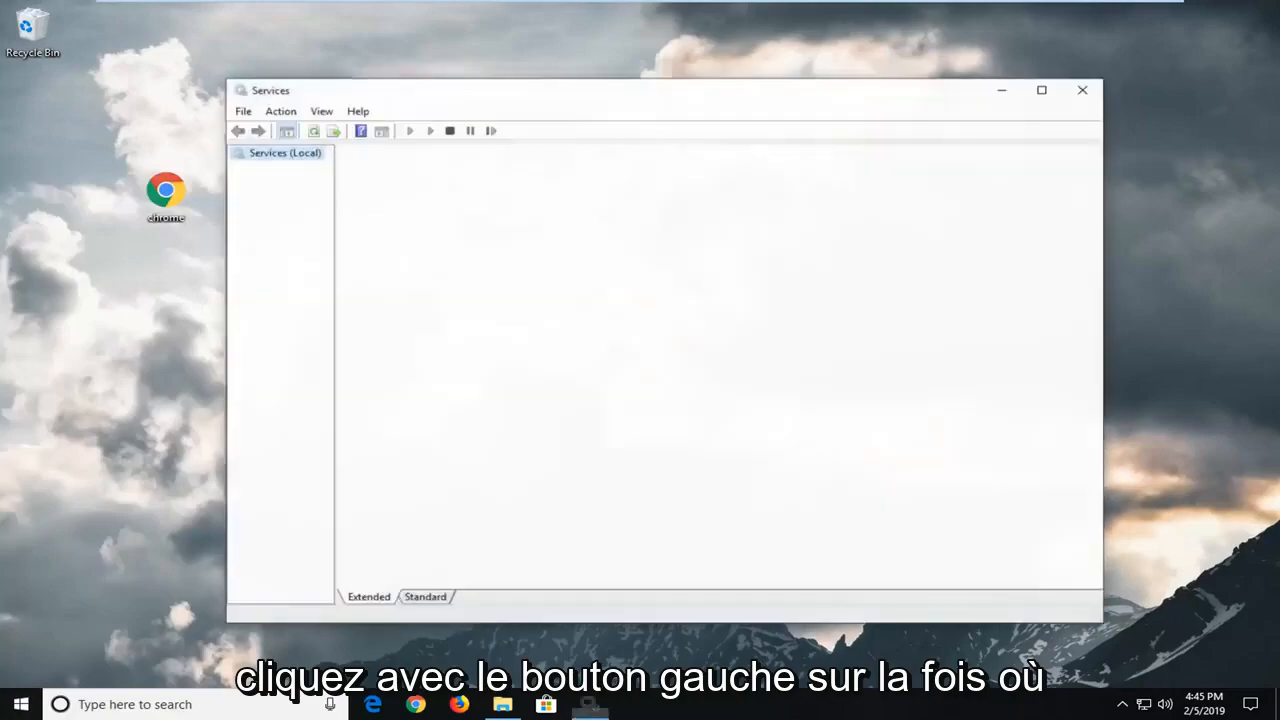
# - Scroll the service list down until Windows Modules Installer is visible and selected
pyautogui.click(284, 154)
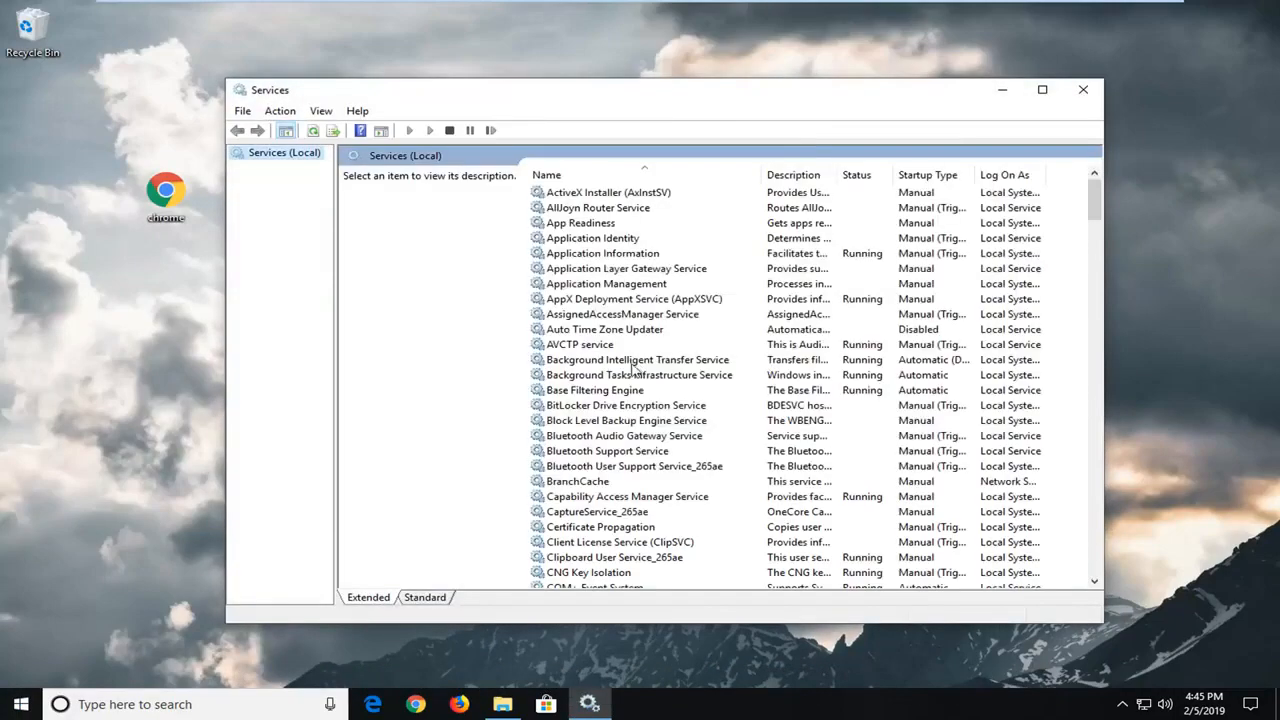
pyautogui.click(636, 360)
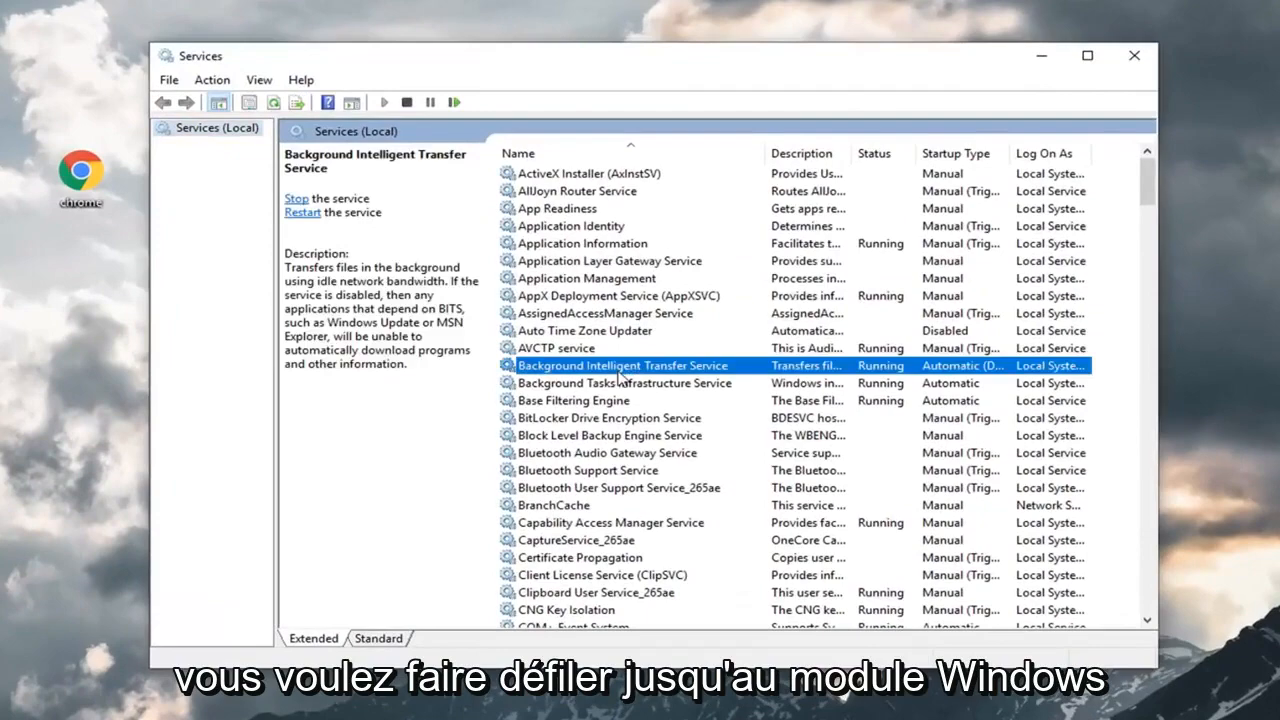
pyautogui.scroll(-3)
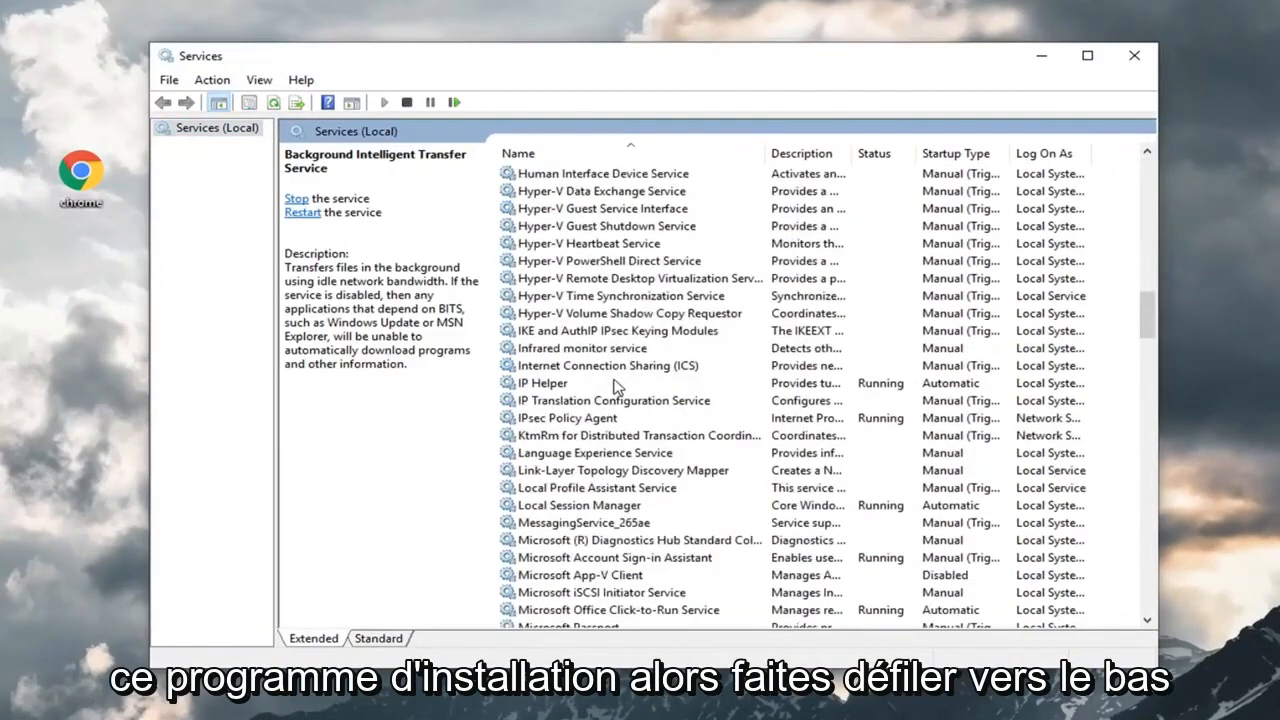
pyautogui.scroll(-3)
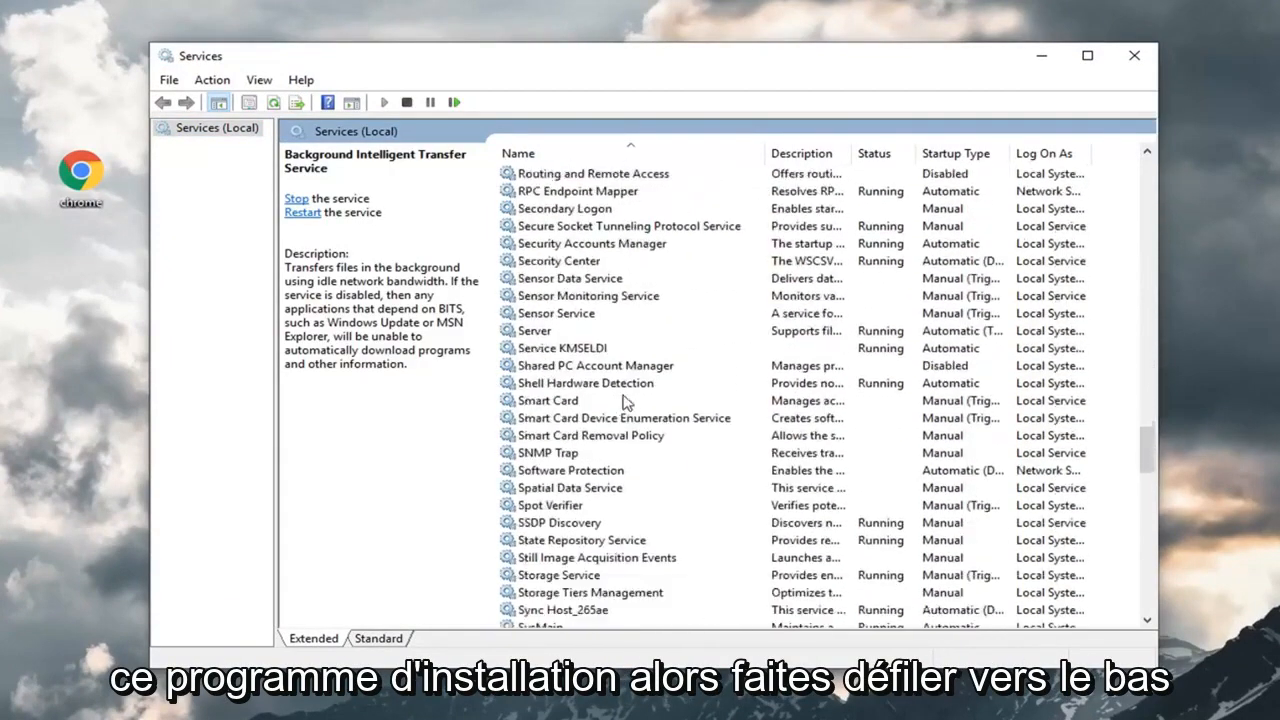
pyautogui.scroll(-3)
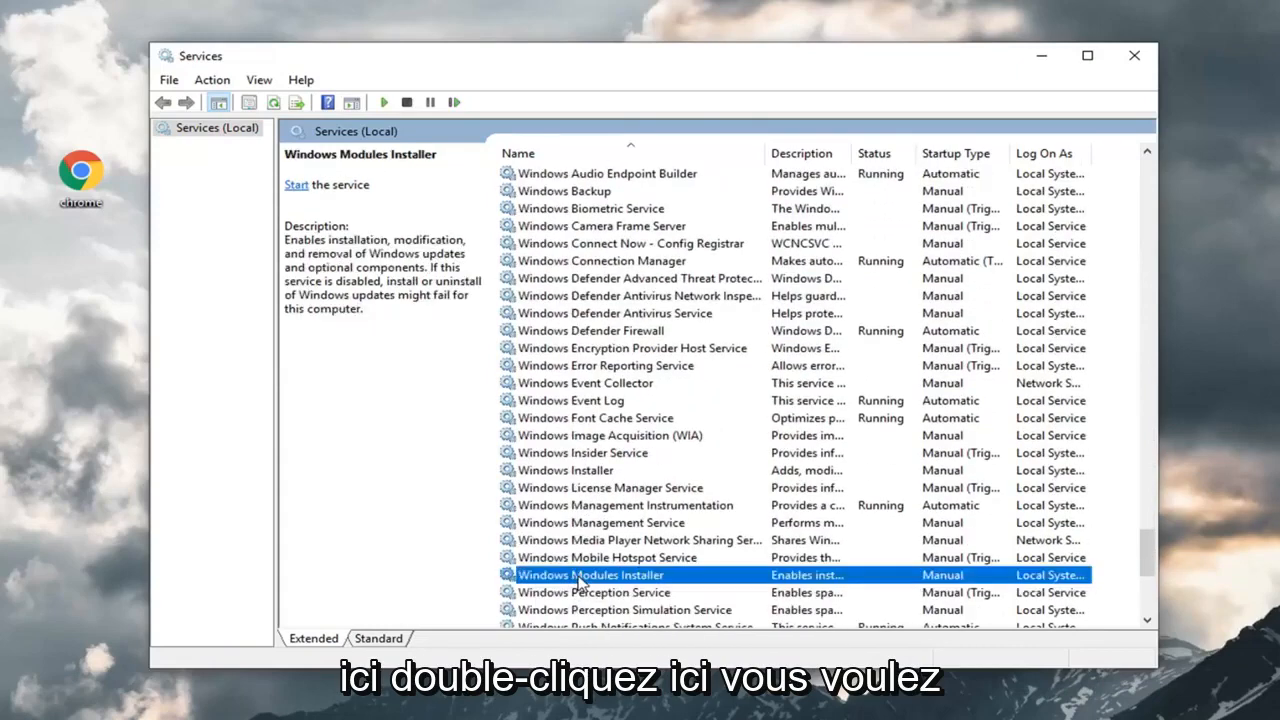
# - Set Windows Modules Installer to Automatic startup, start it, confirm, and close Services
pyautogui.doubleClick(592, 576)
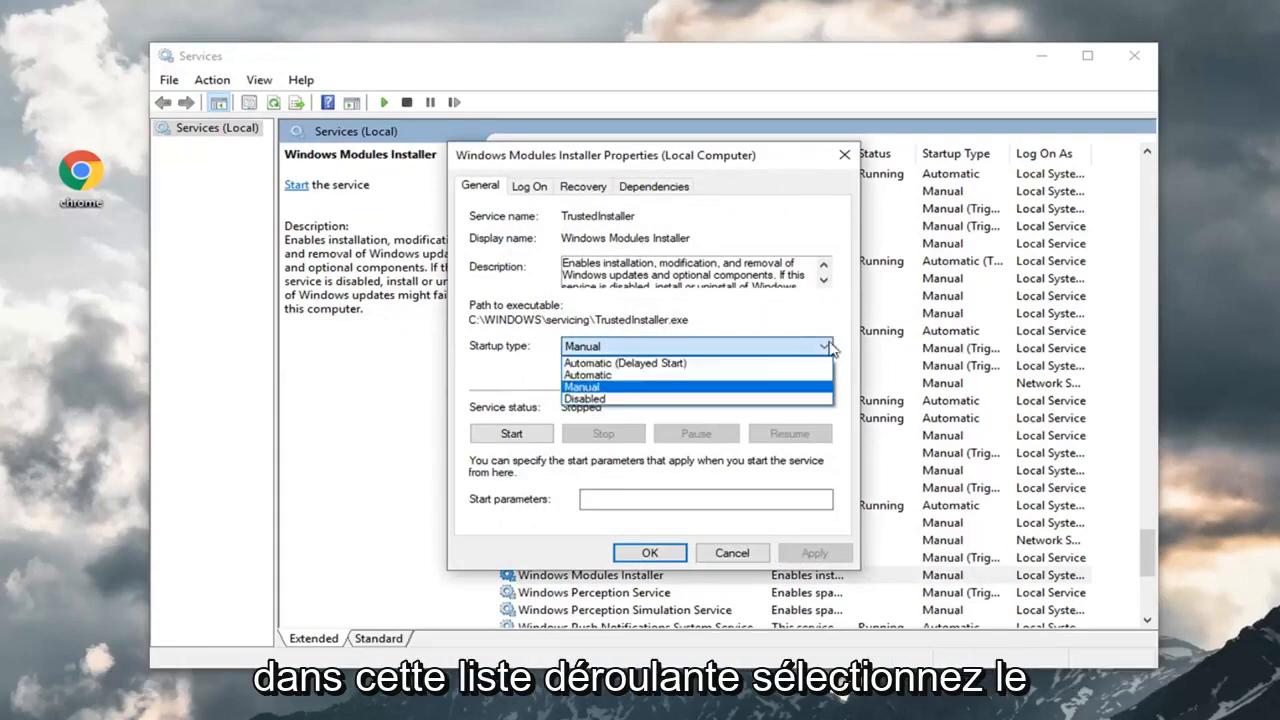
pyautogui.click(588, 376)
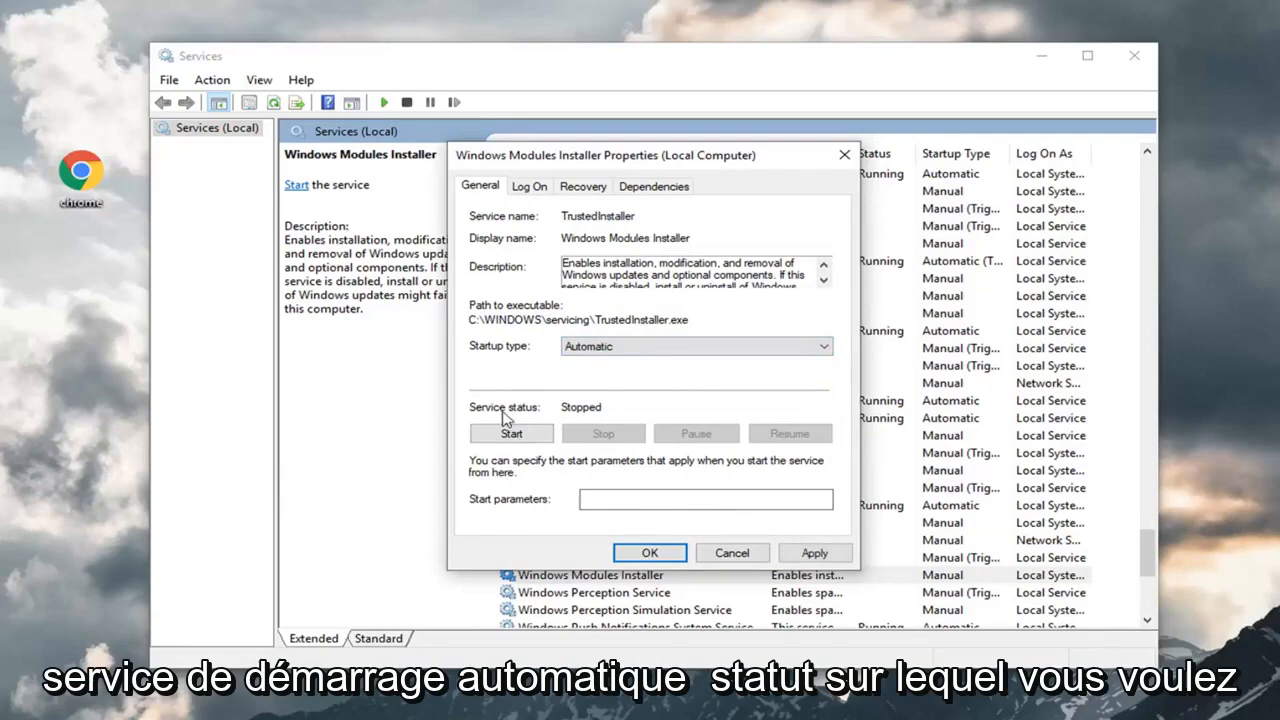
pyautogui.click(512, 432)
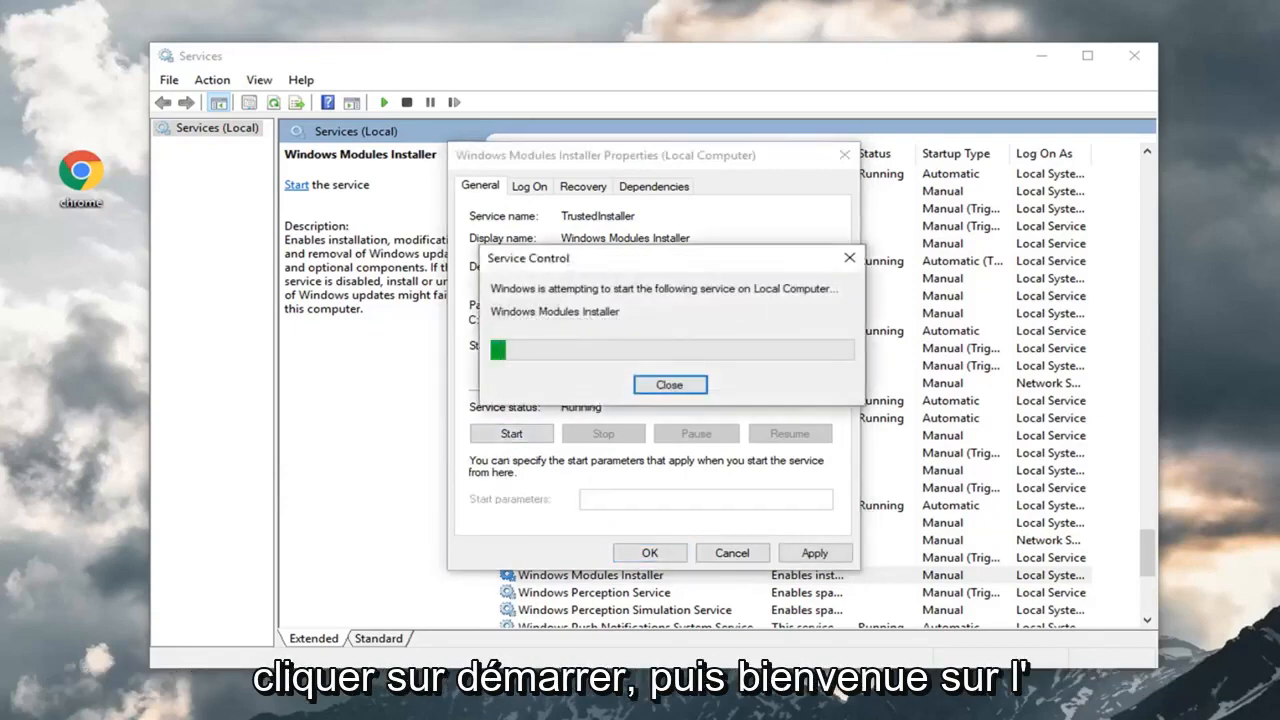
pyautogui.click(668, 384)
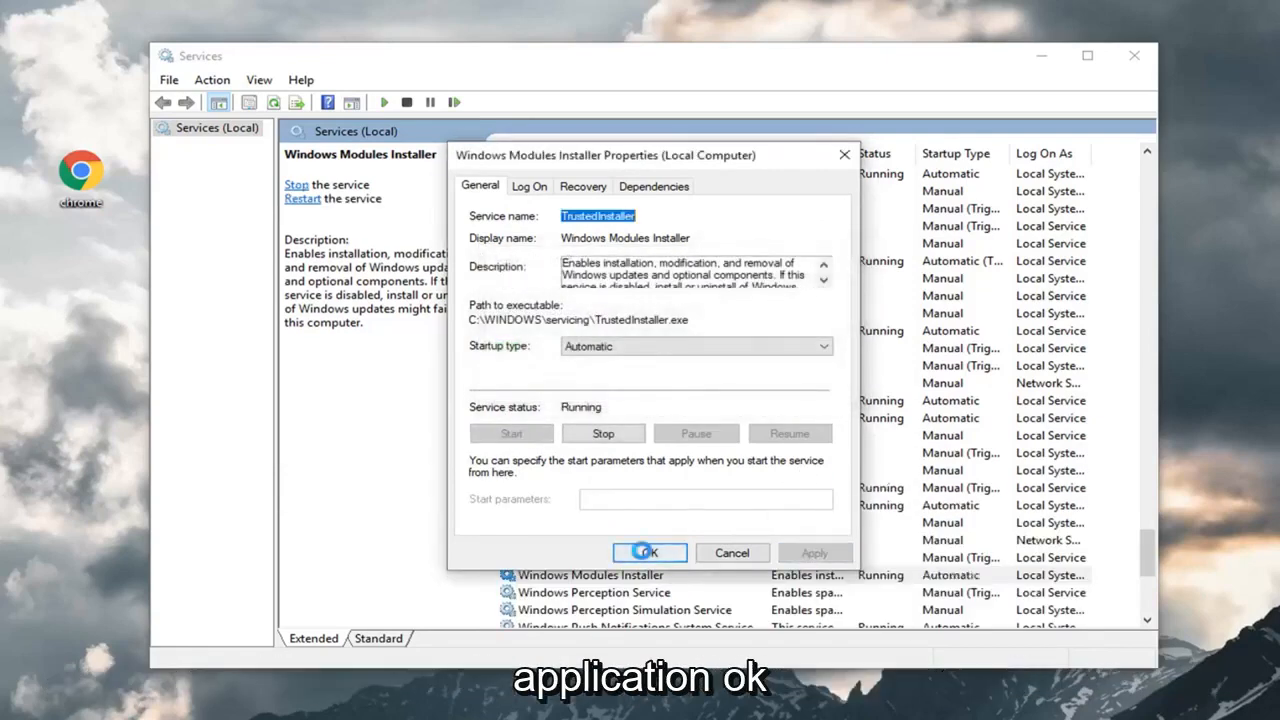
pyautogui.click(648, 552)
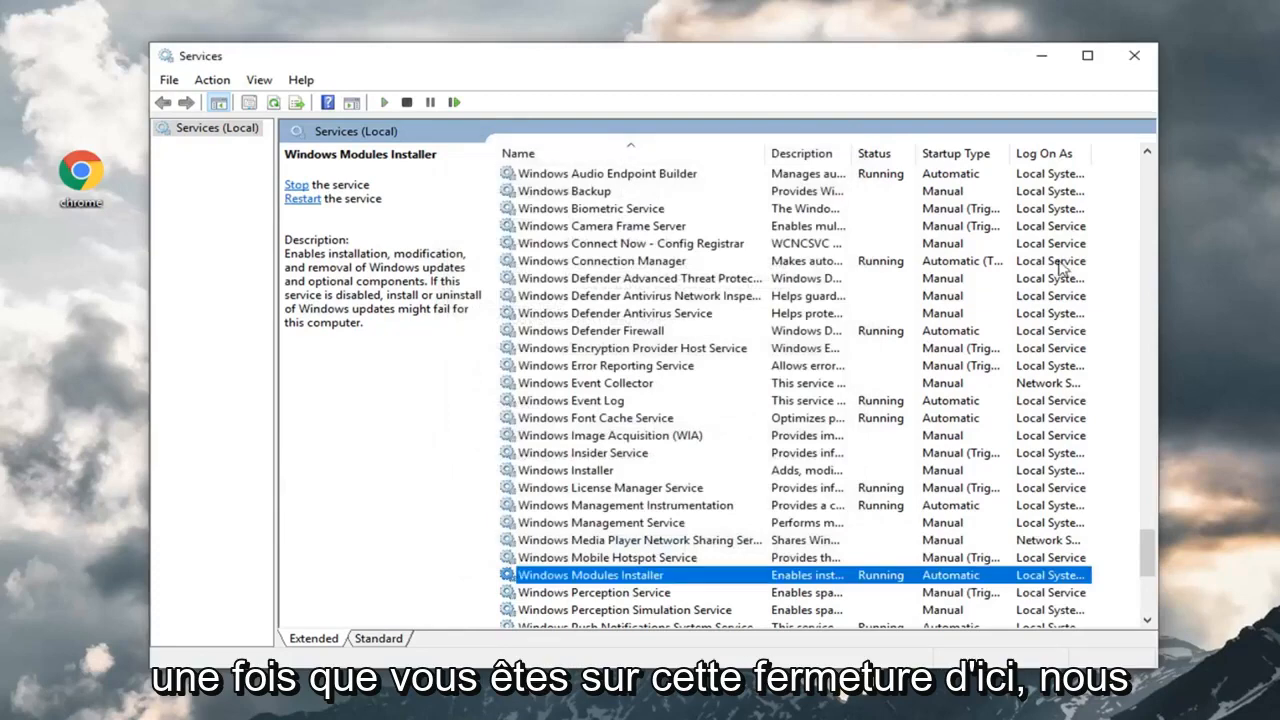
pyautogui.click(1128, 56)
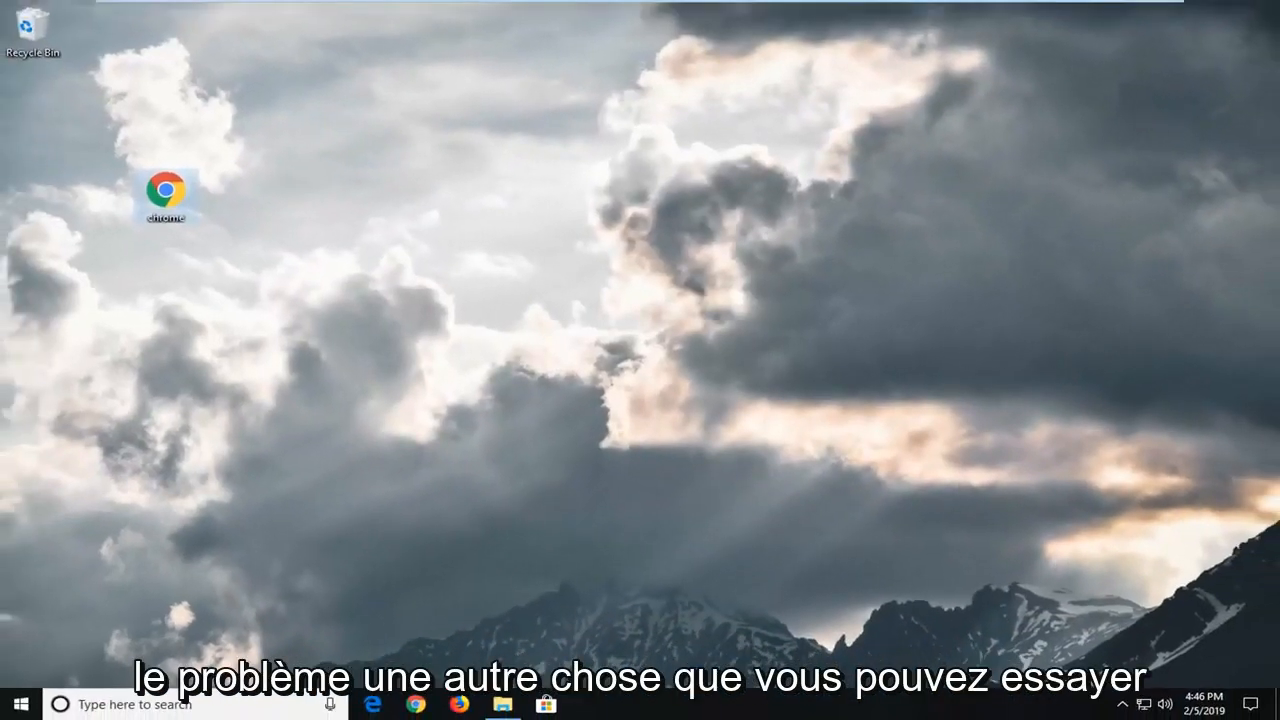
# - Search 'cmd', run Command Prompt as administrator and accept the UAC prompt
pyautogui.click(16, 702)
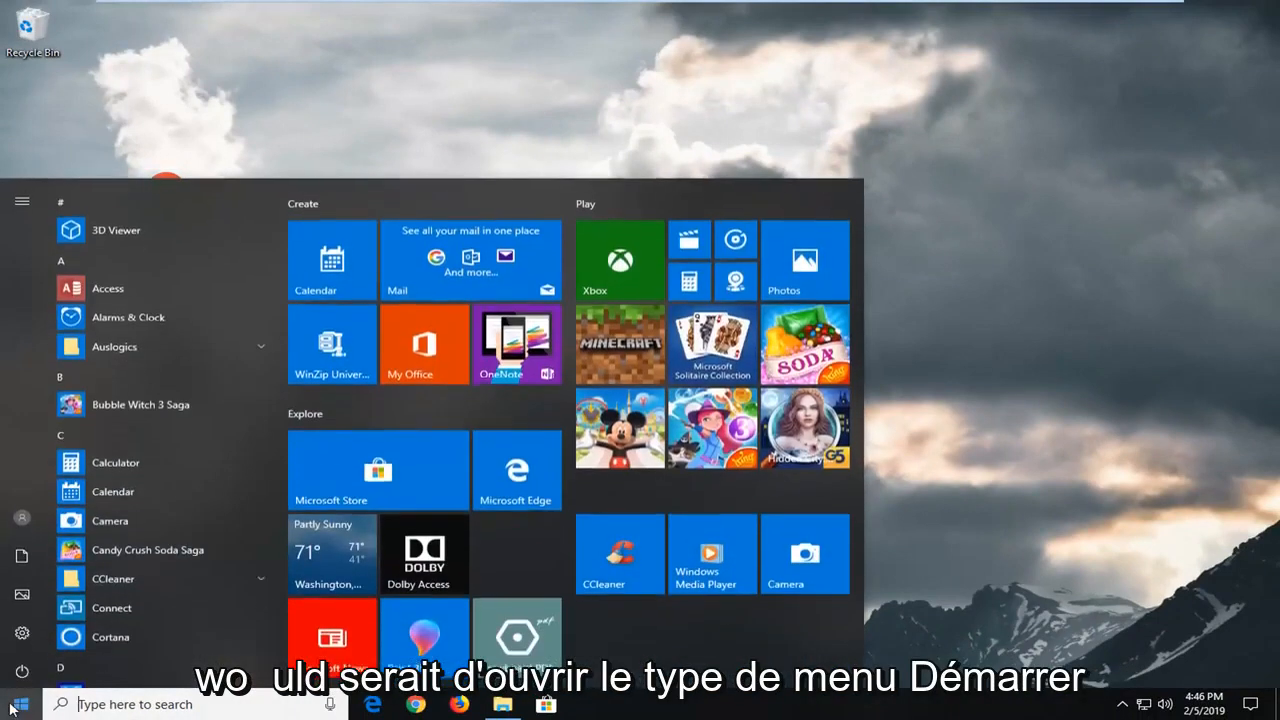
pyautogui.write('cmd')
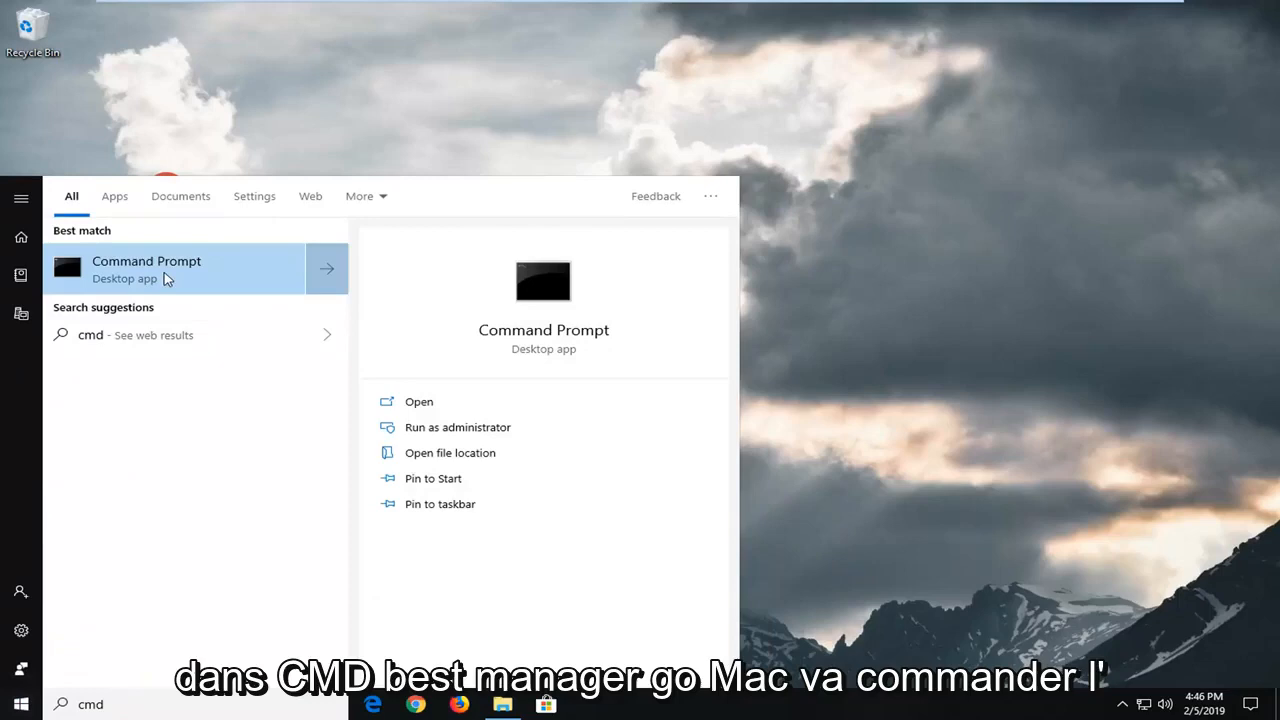
pyautogui.rightClick(170, 270)
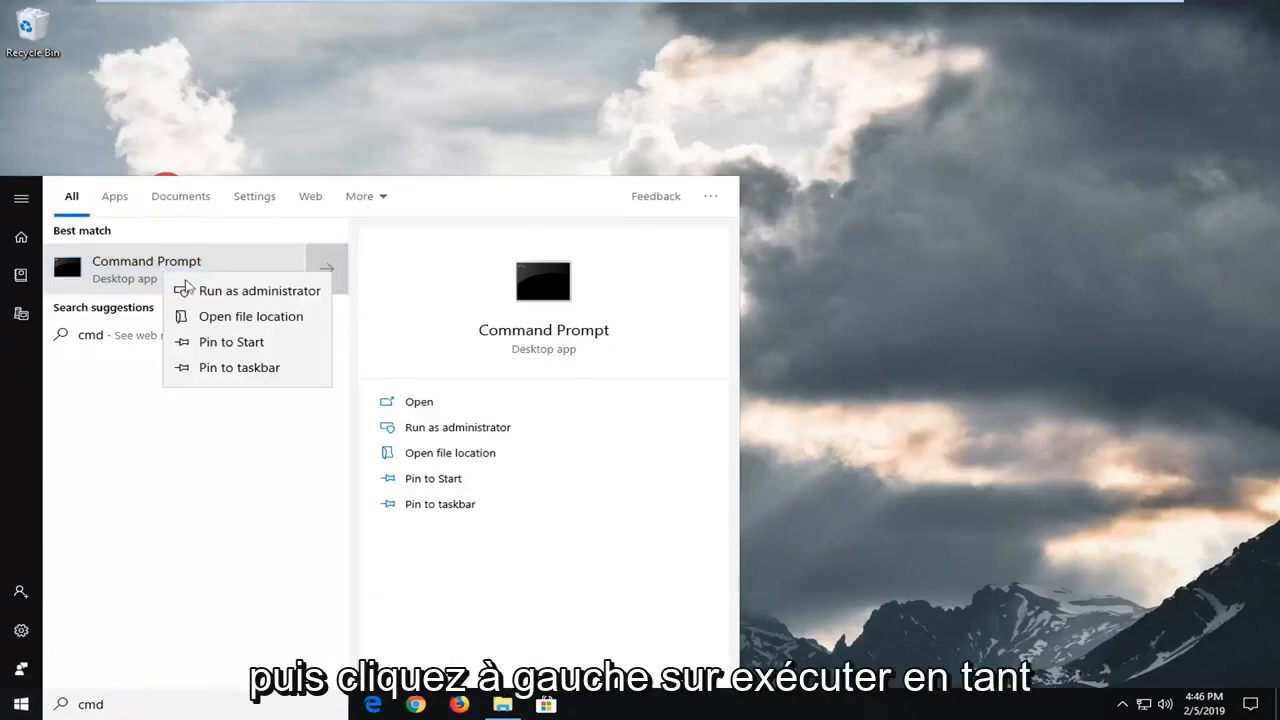
pyautogui.click(260, 290)
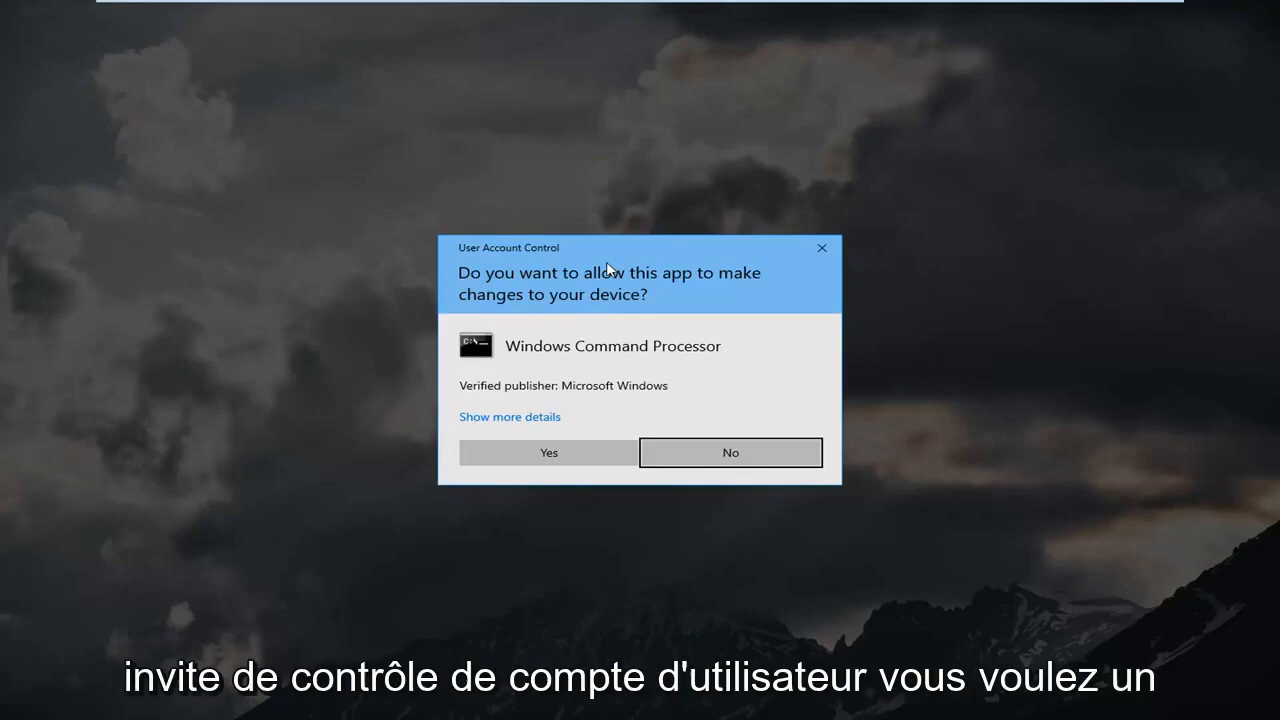
pyautogui.click(548, 452)
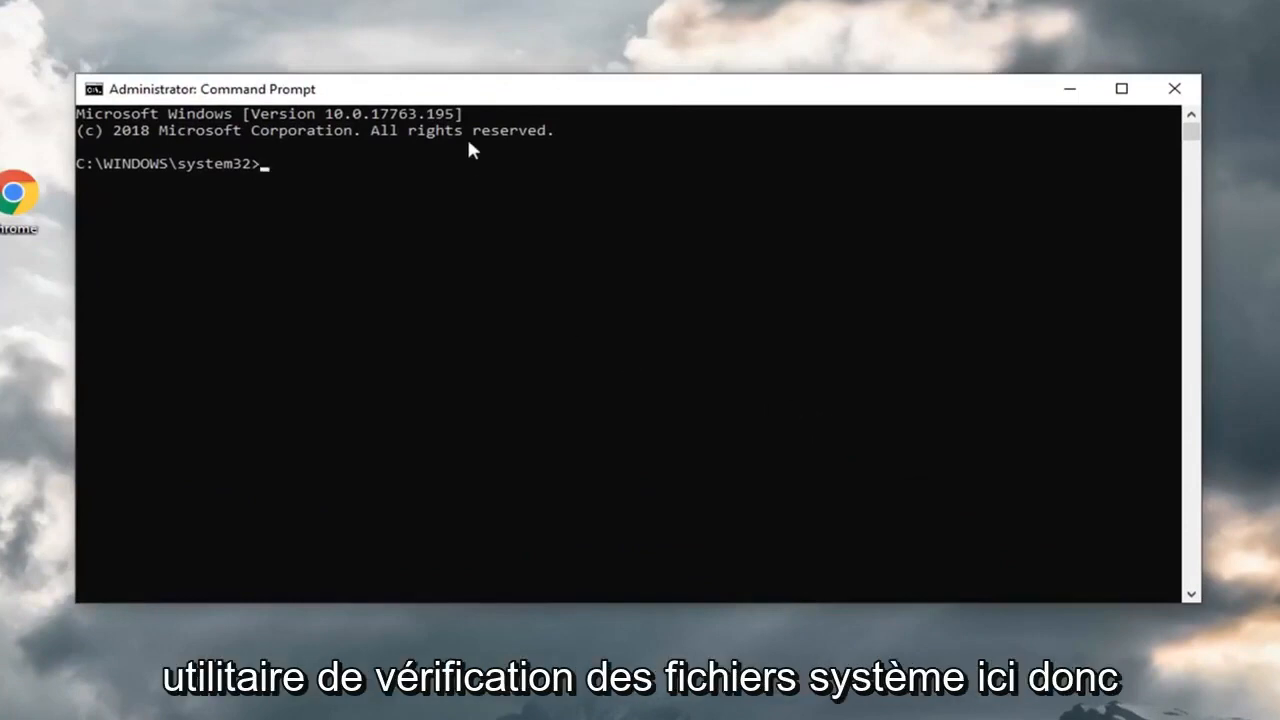
# - Run sfc /scannow at the administrator prompt to start the system file check
pyautogui.write('sfc /sca')
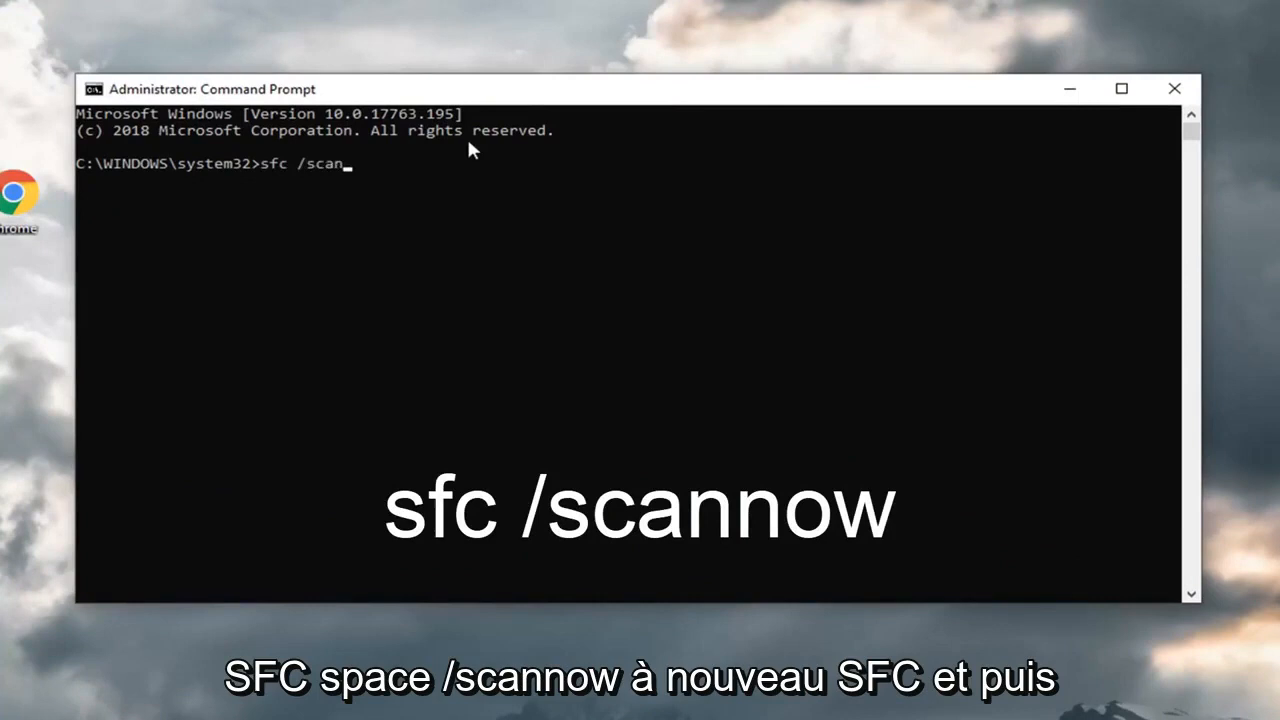
pyautogui.write('now')
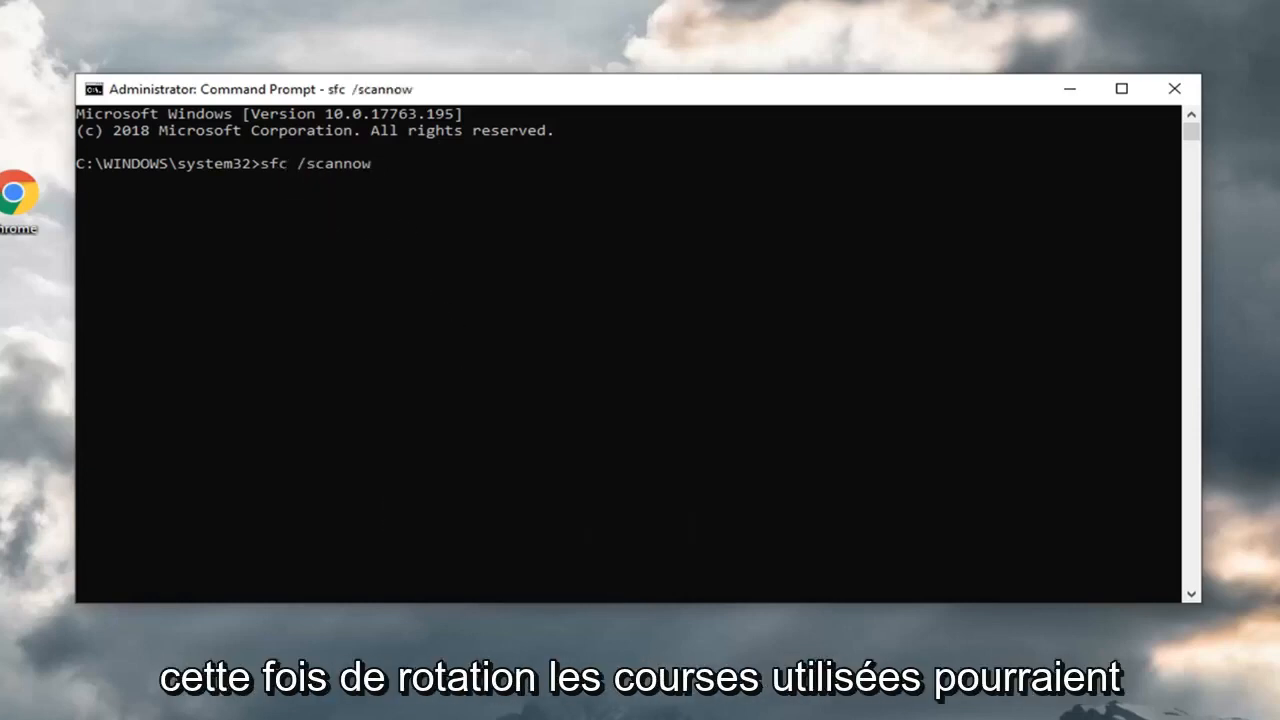
pyautogui.press('Enter')
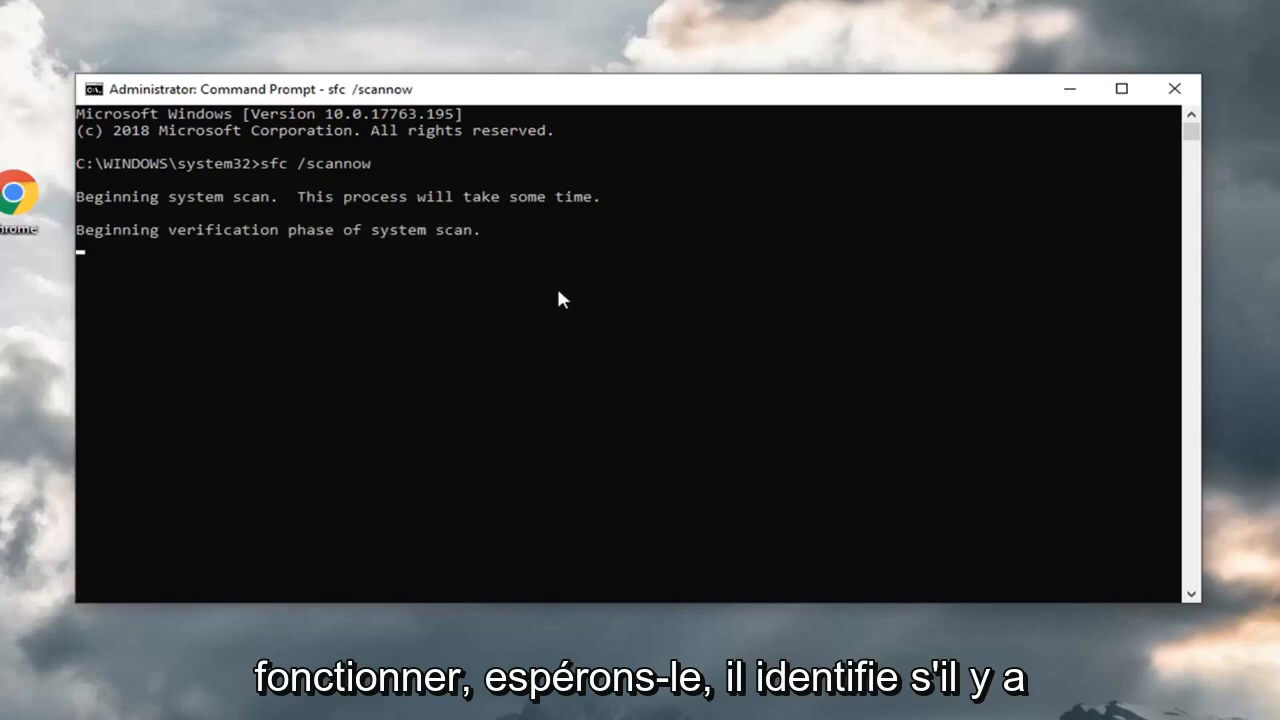
pyautogui.moveTo(696, 270)
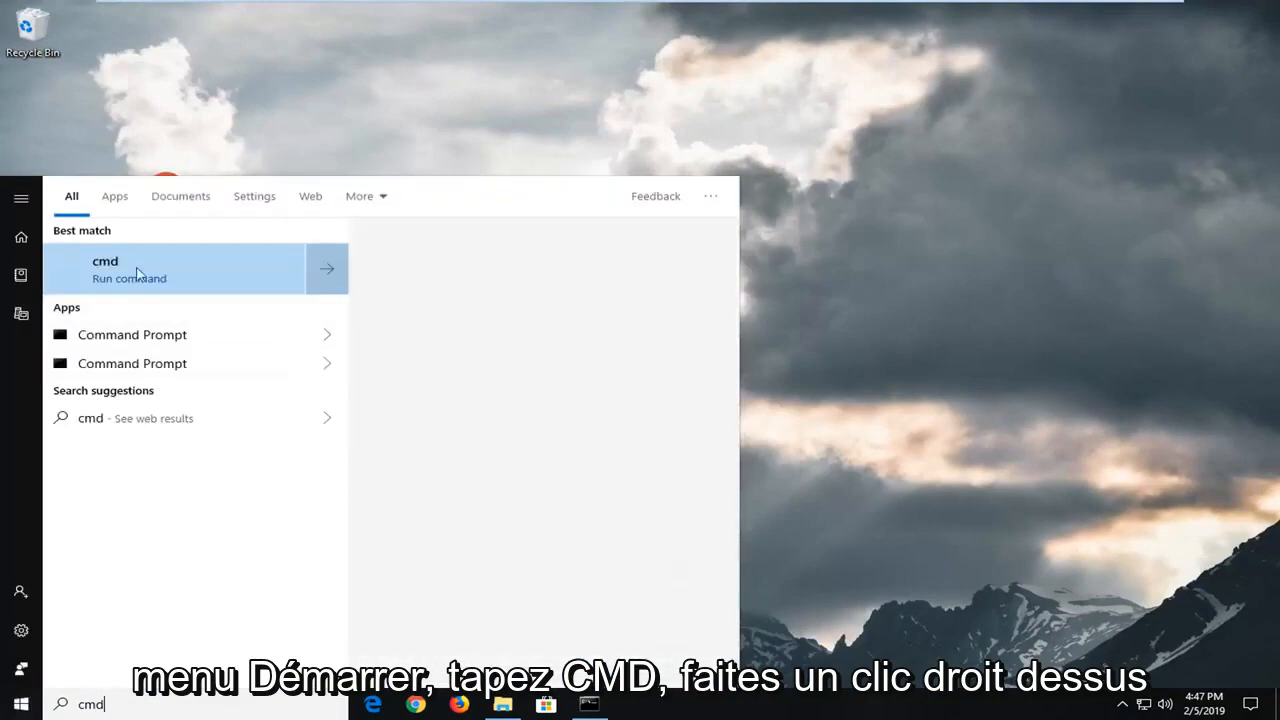
# - Run the cmd search result as administrator for a second elevated prompt
pyautogui.rightClick(138, 270)
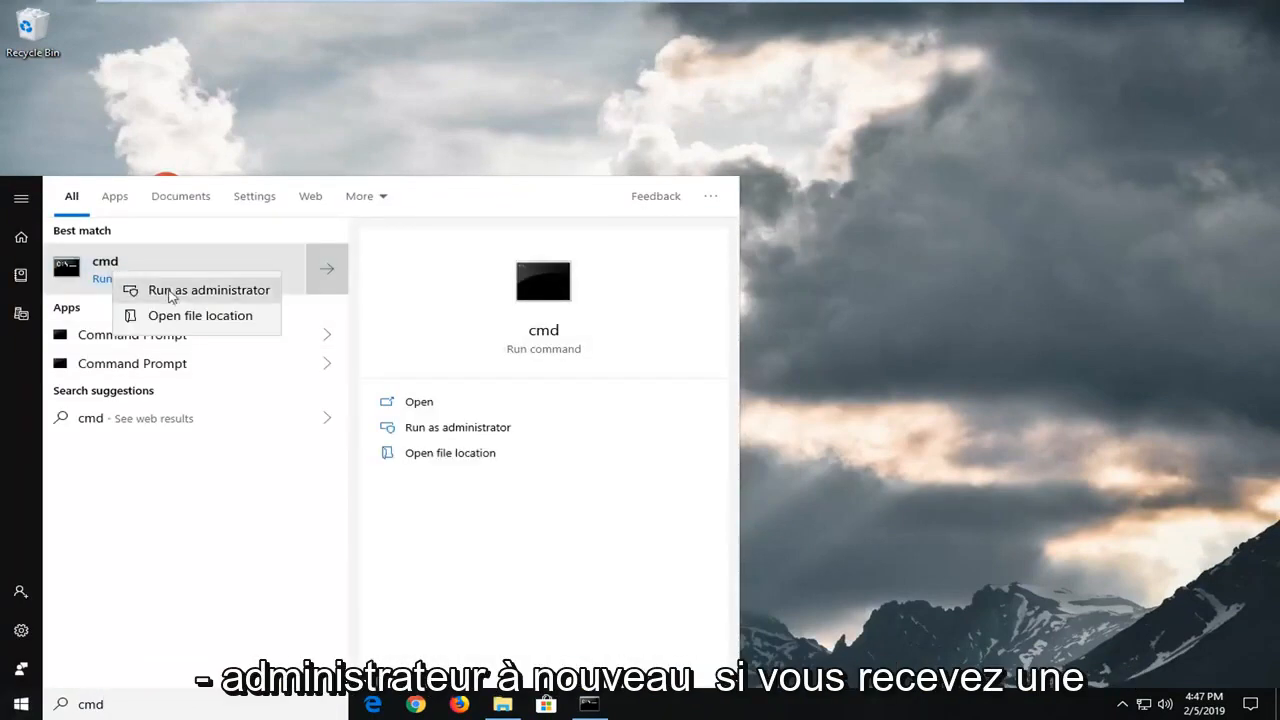
pyautogui.click(208, 290)
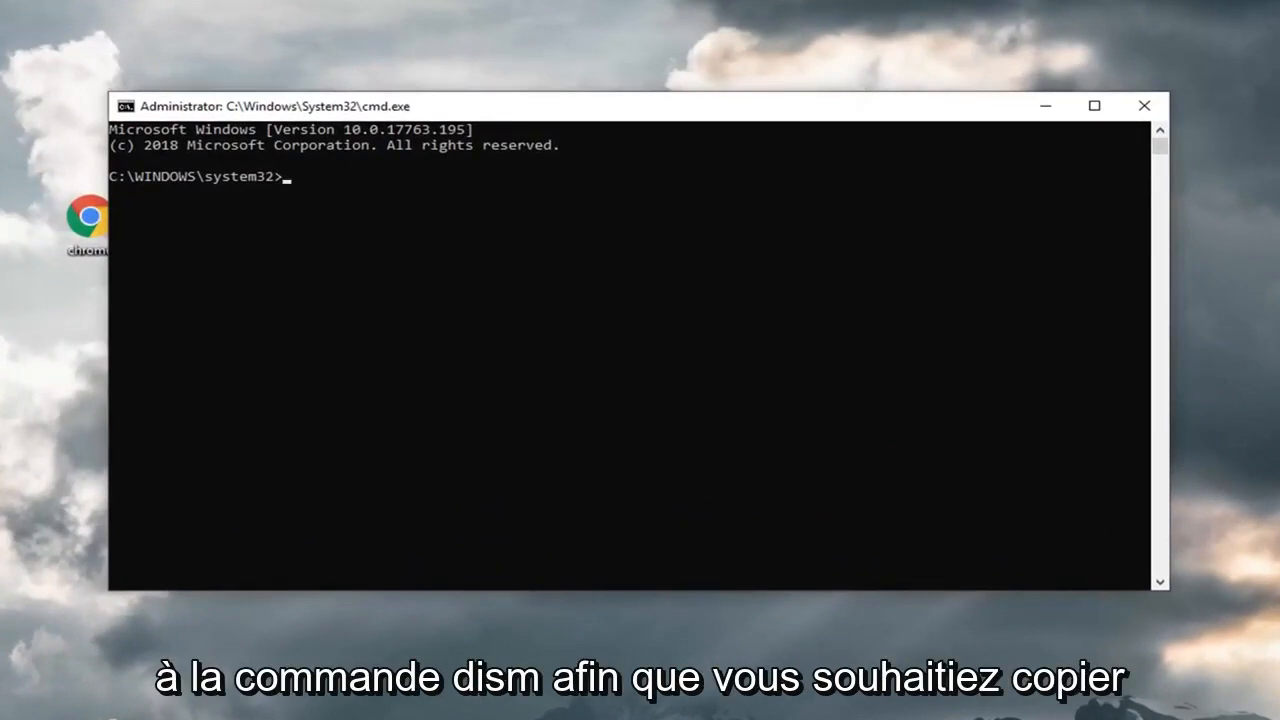
pyautogui.moveTo(710, 180)
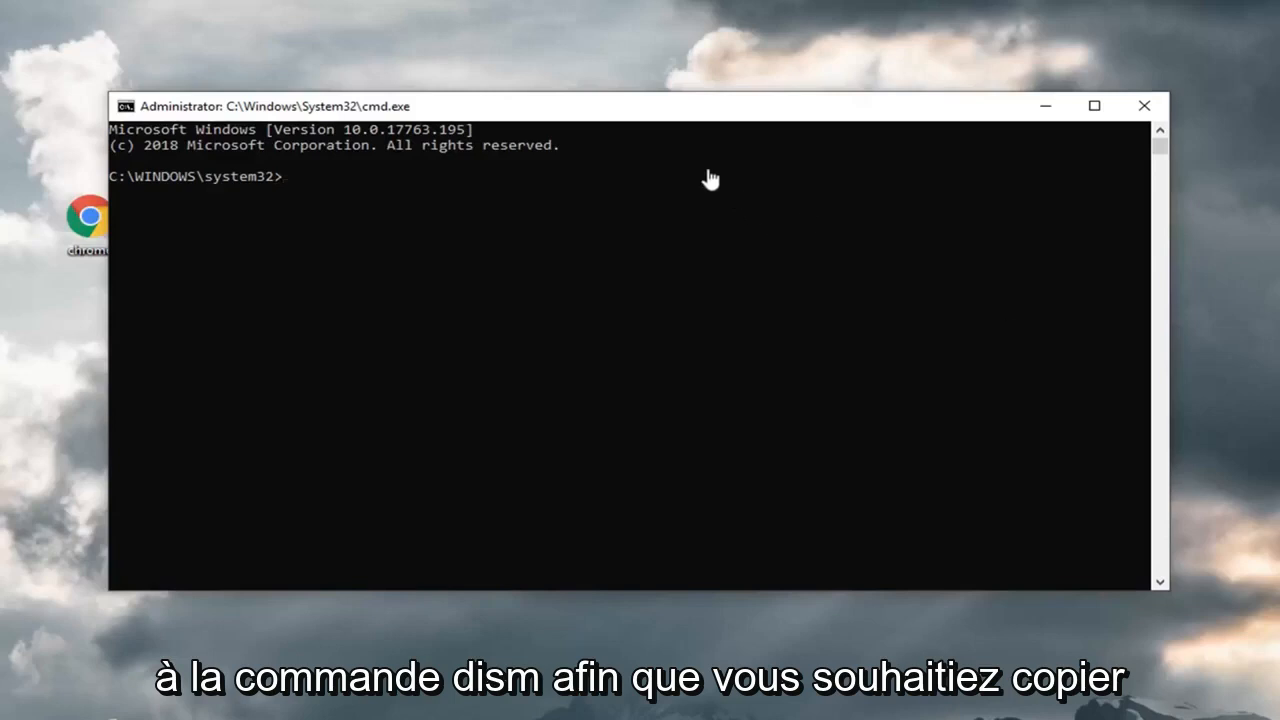
pyautogui.moveTo(592, 120)
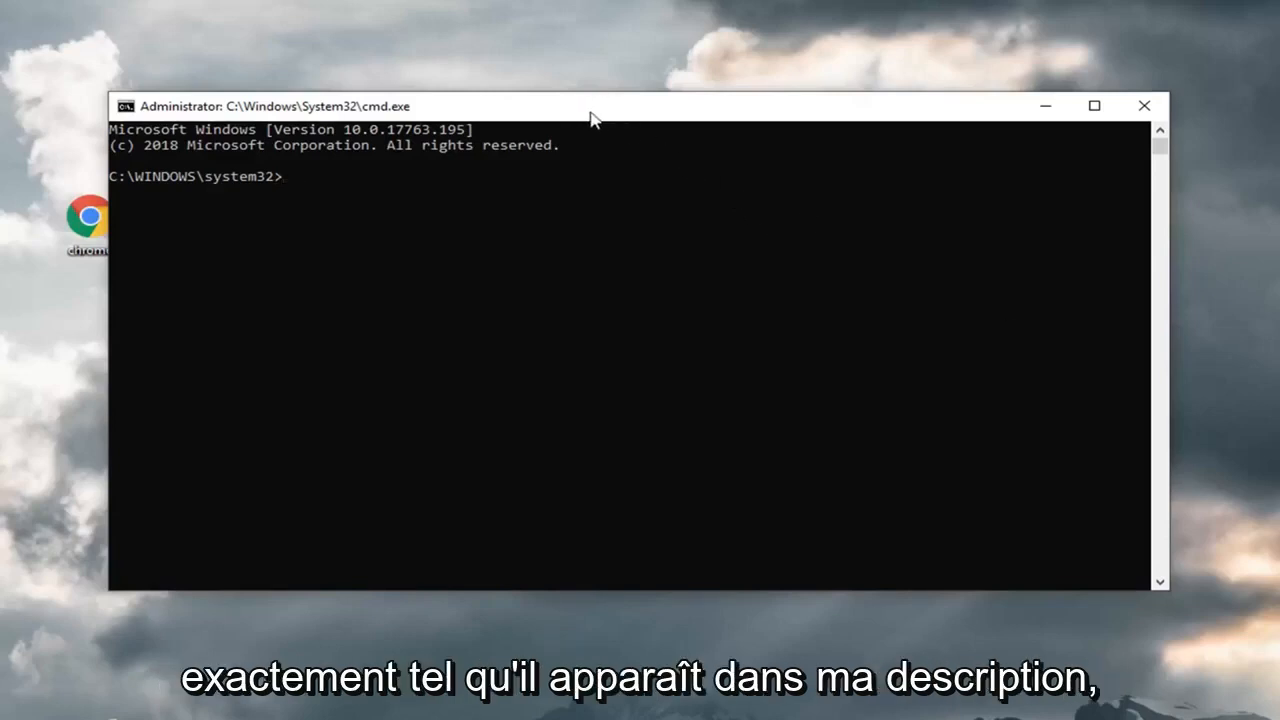
pyautogui.moveTo(670, 112)
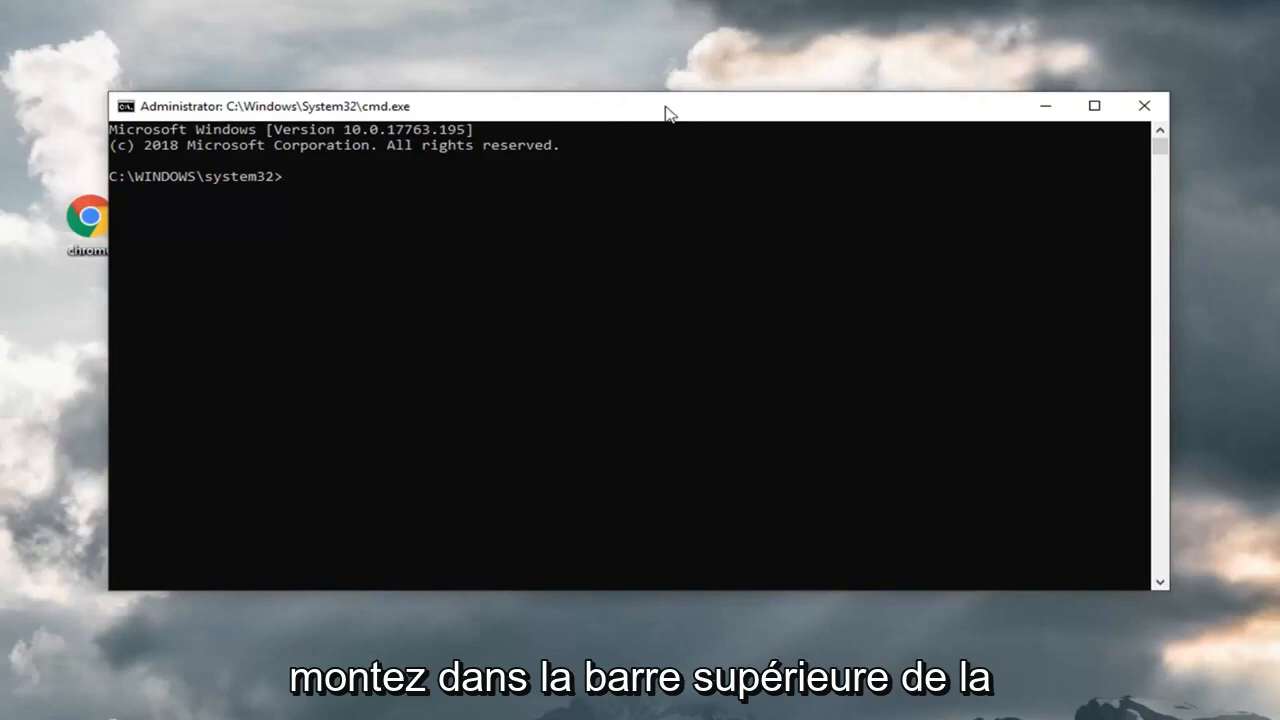
# - Paste the DISM /Online /Cleanup-image /Restorehealth command via the title-bar Edit menu
pyautogui.rightClick(668, 110)
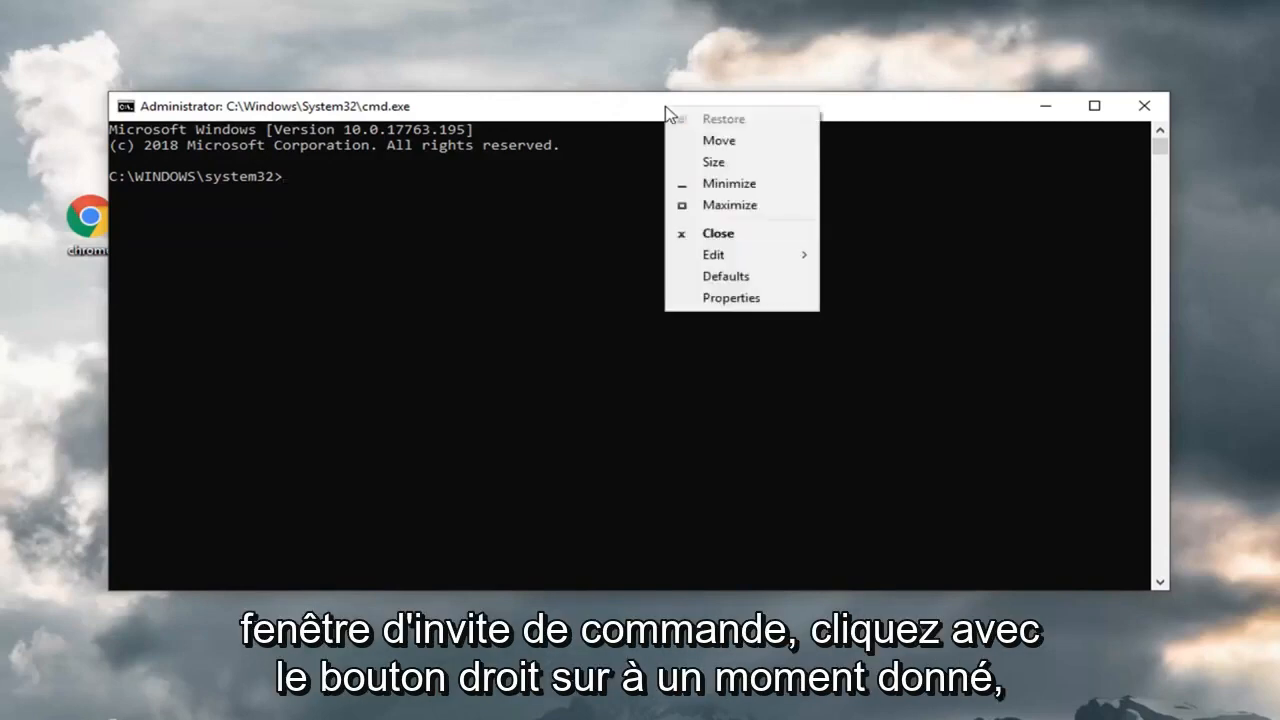
pyautogui.click(712, 254)
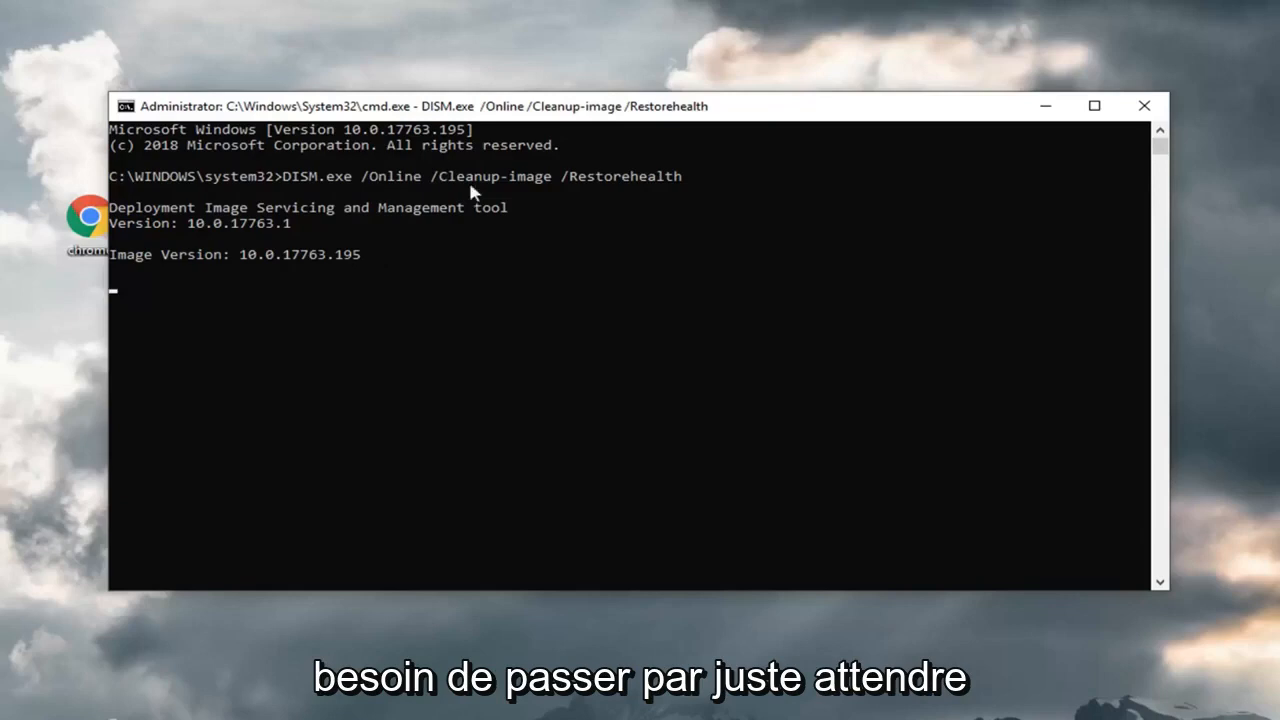
pyautogui.moveTo(464, 380)
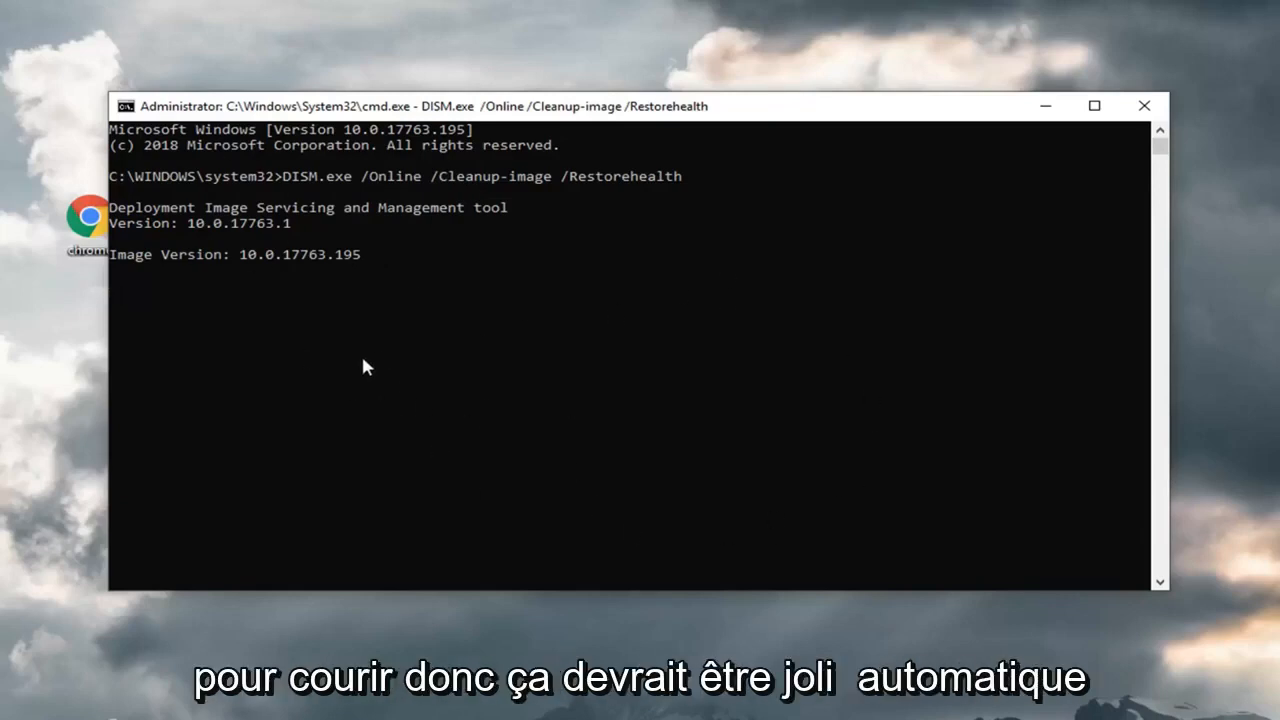
pyautogui.moveTo(338, 348)
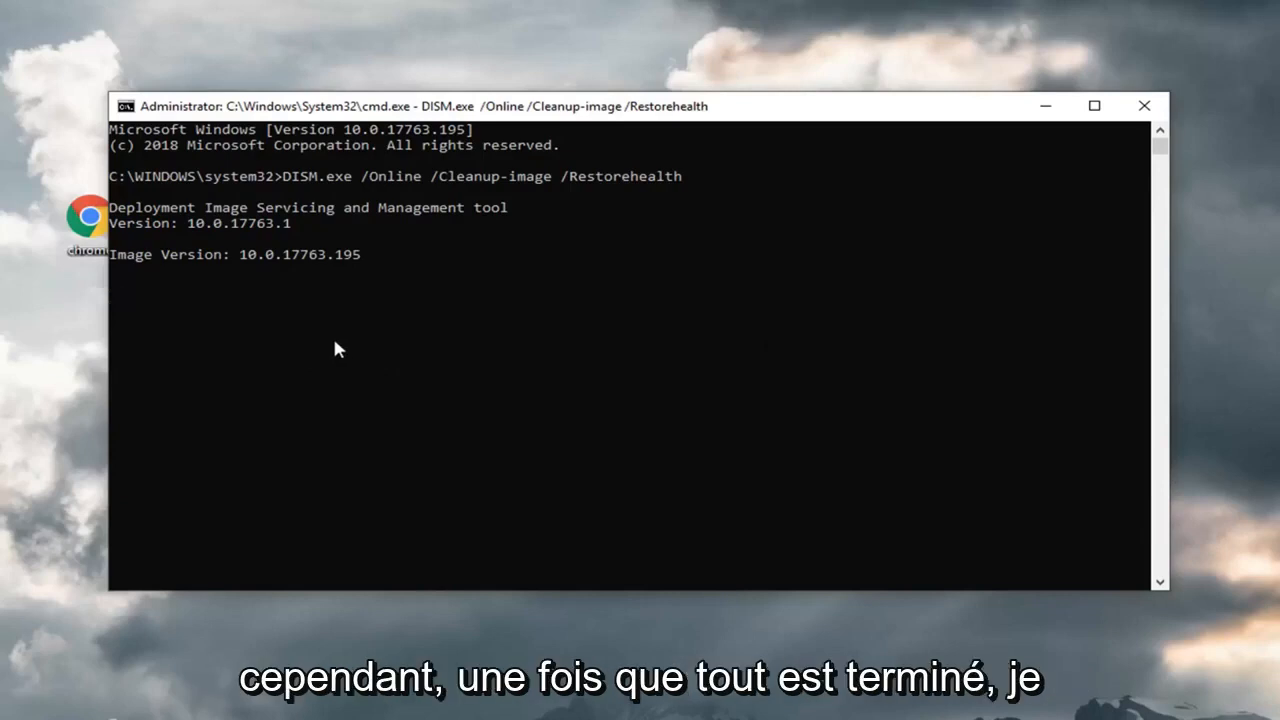
pyautogui.moveTo(290, 380)
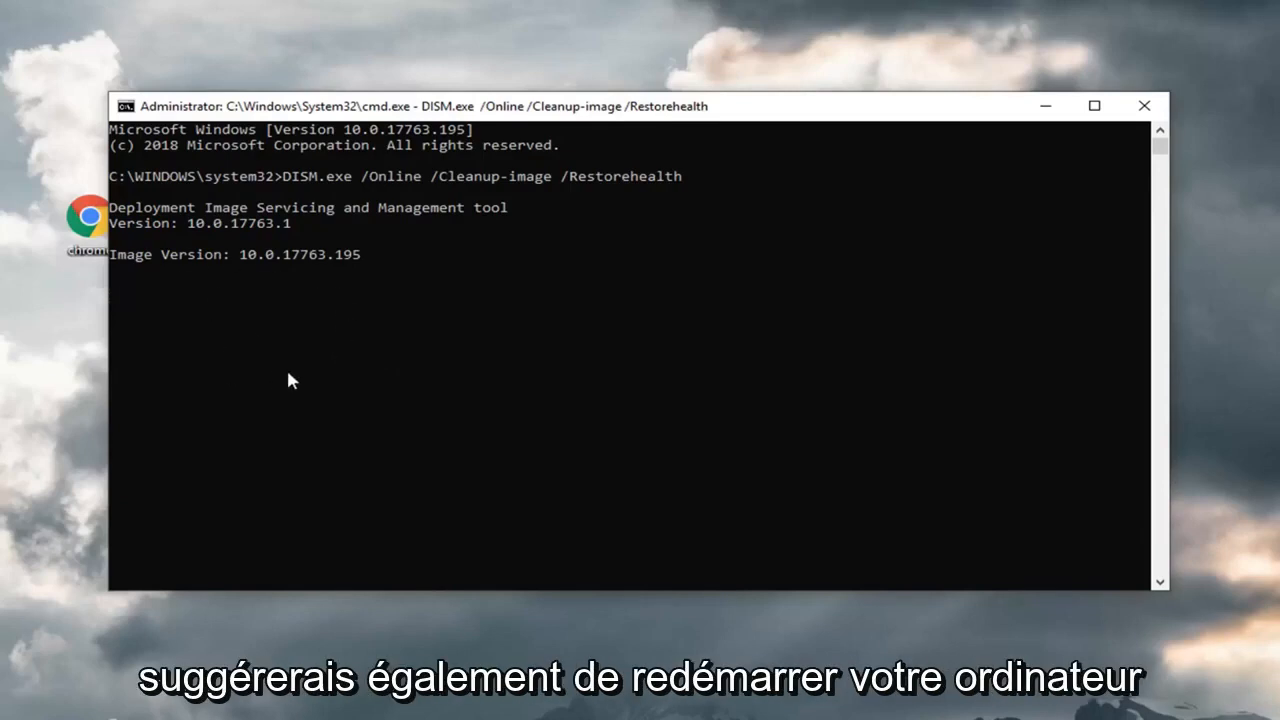